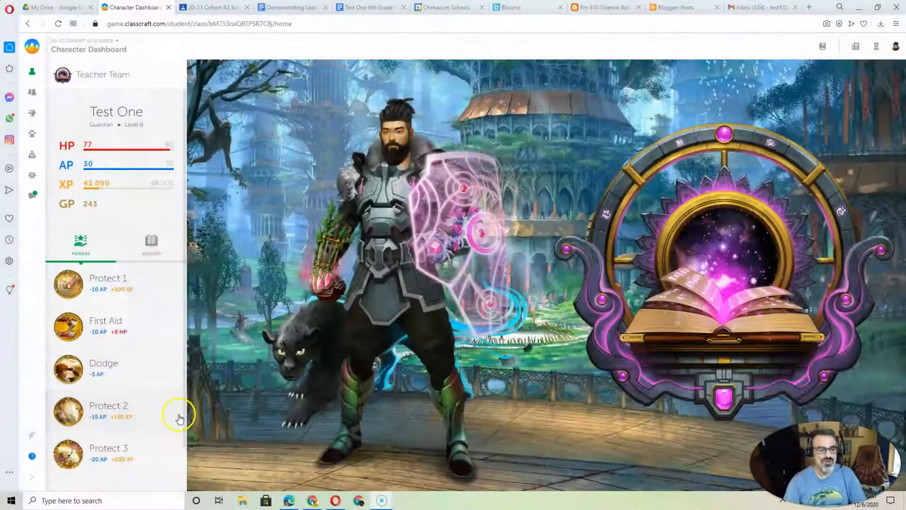
mouse_move(396, 229)
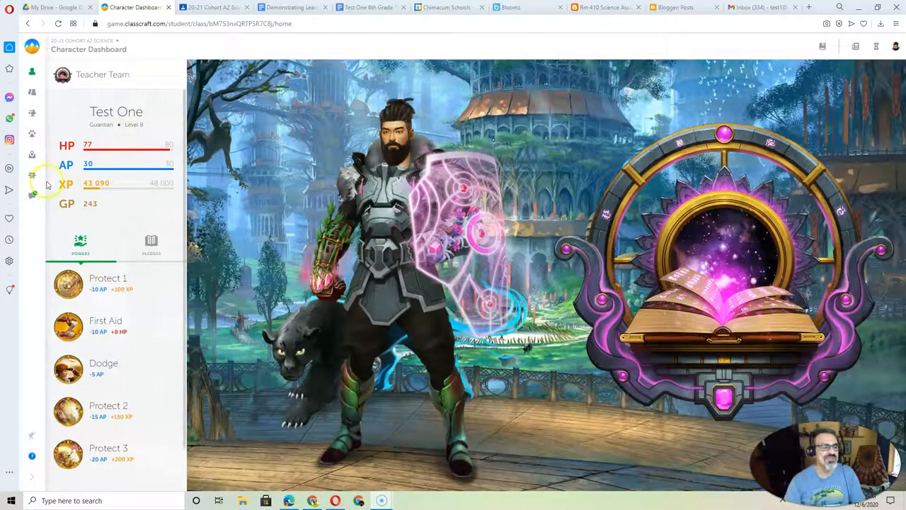
mouse_move(31, 197)
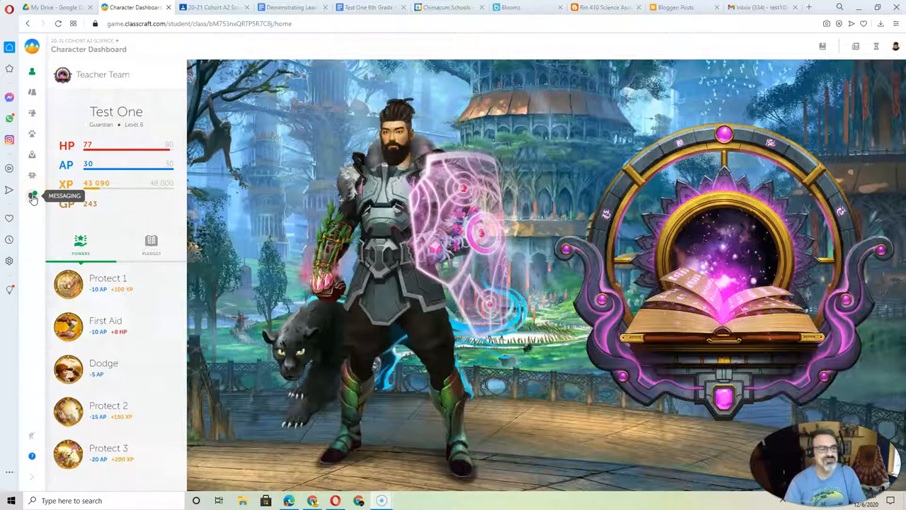
Open the Messaging page from the dashboard's left sidebar.
click(32, 196)
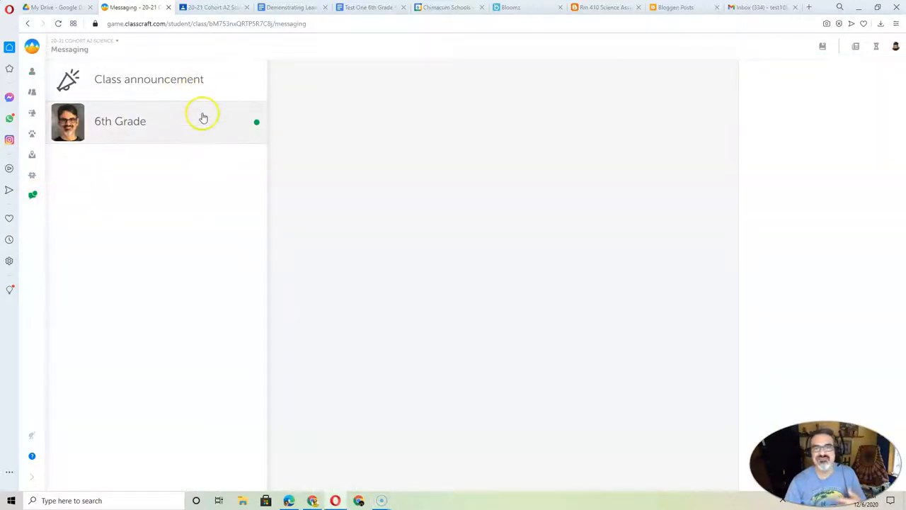
Open the Class announcement thread and scroll through the teacher's posts.
click(149, 79)
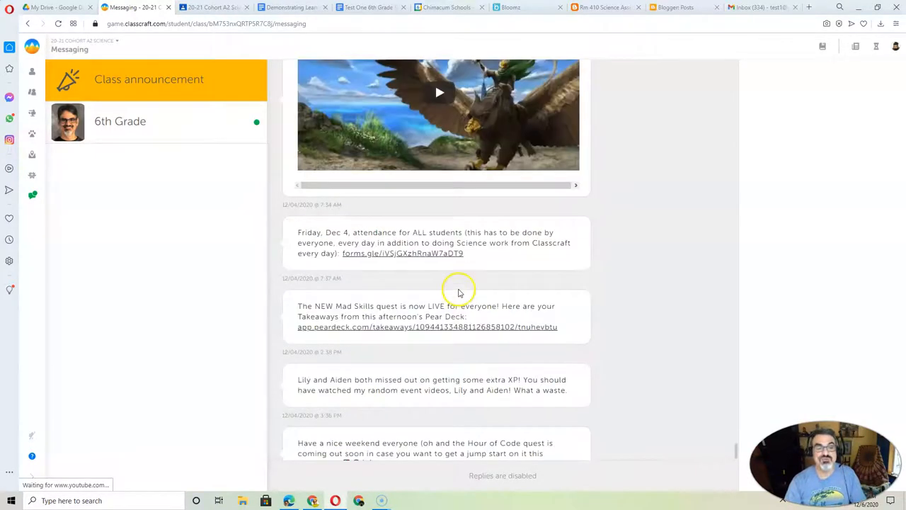
scroll(up, 3)
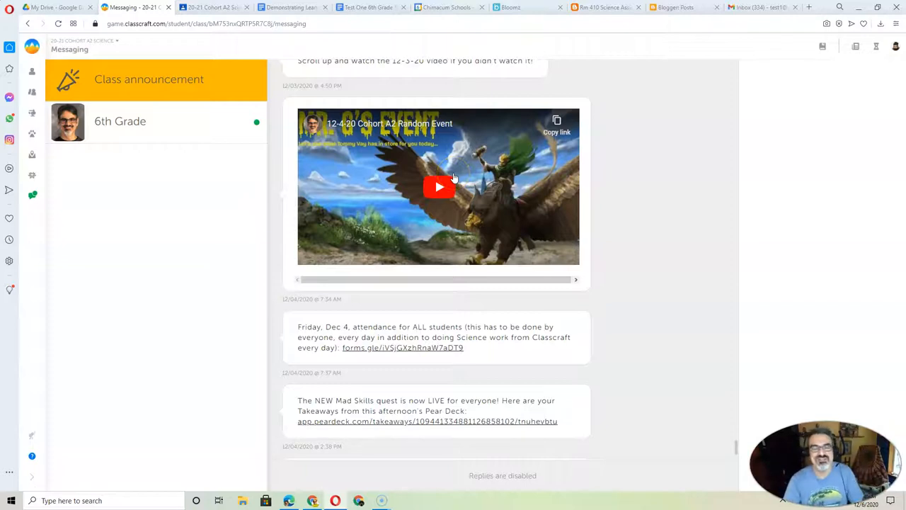
mouse_move(418, 348)
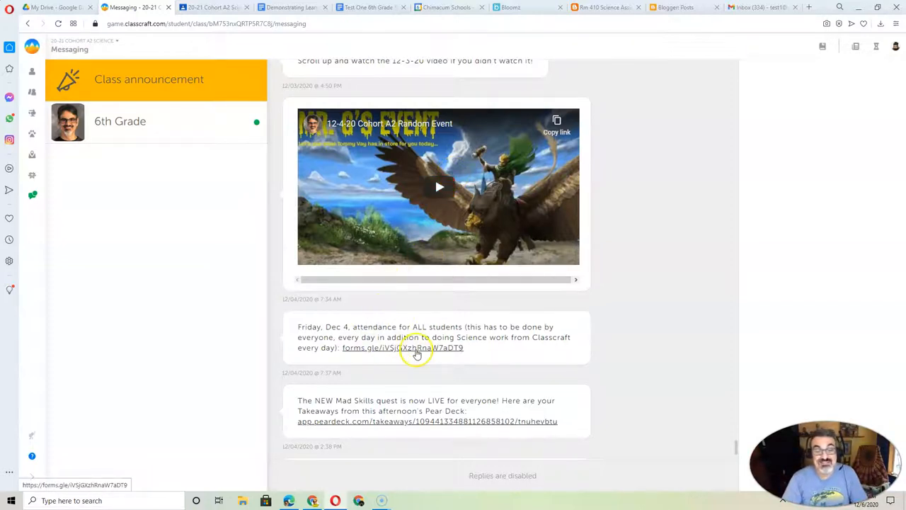
scroll(down, 3)
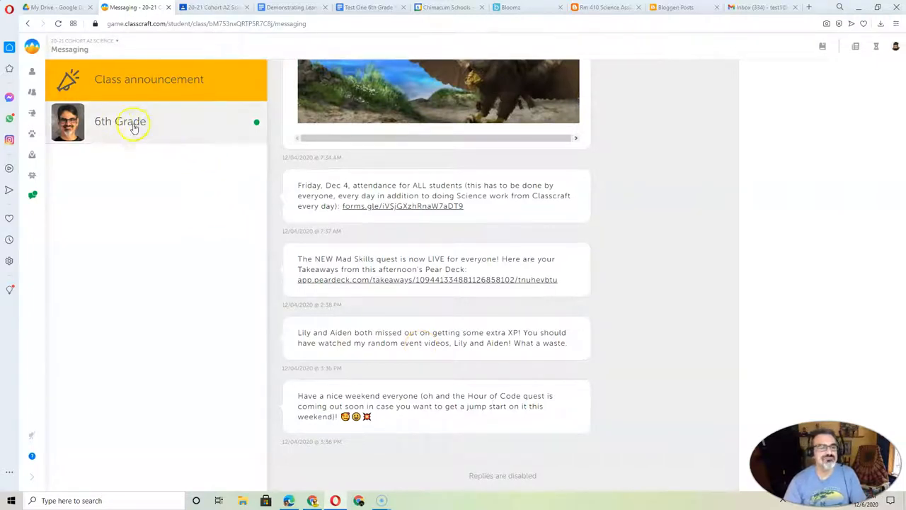
Read the 6th Grade conversation's newest assignment message, then switch to the Bloomz Science feed.
click(120, 121)
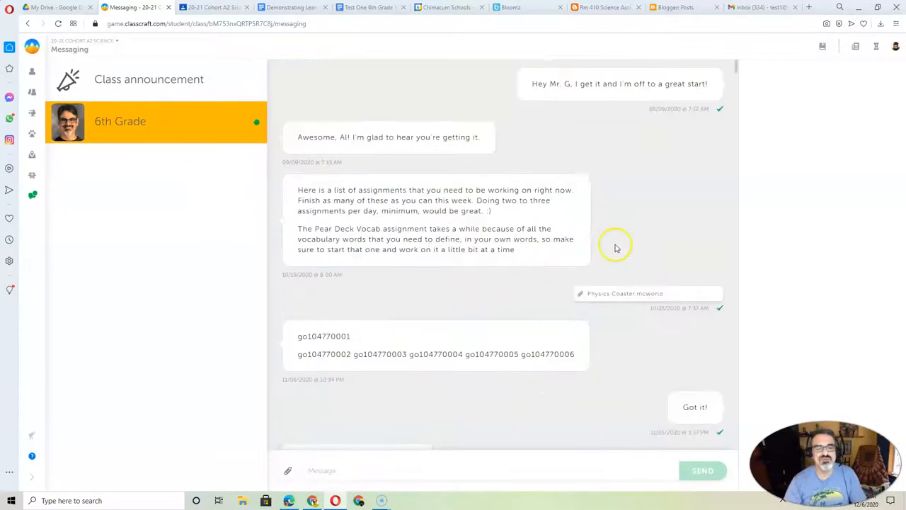
scroll(down, 3)
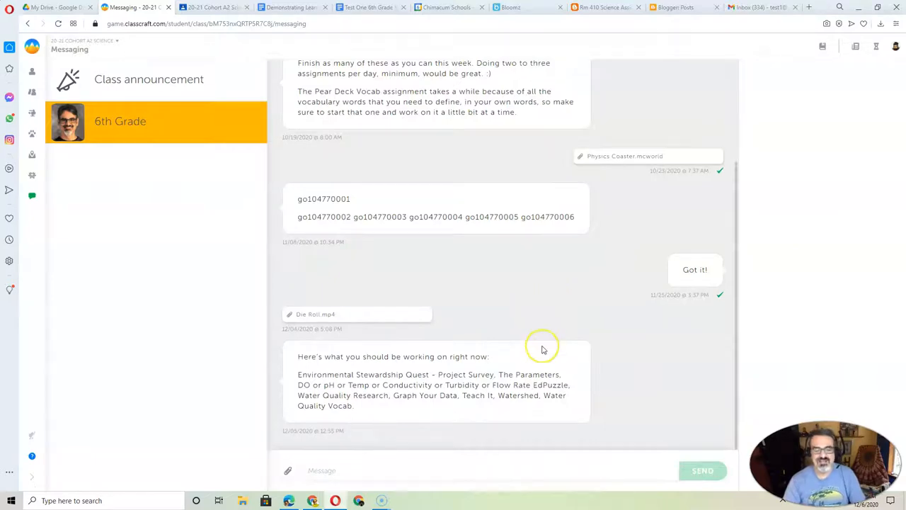
mouse_move(543, 347)
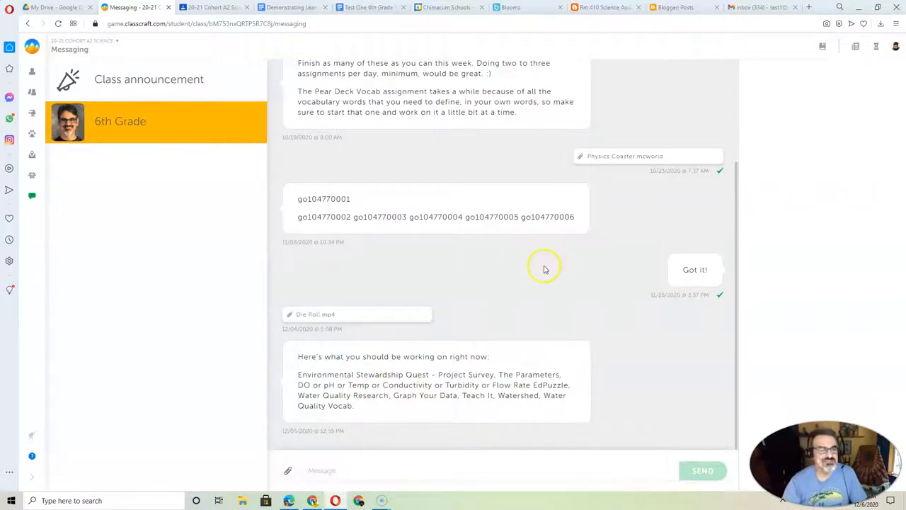
mouse_move(488, 350)
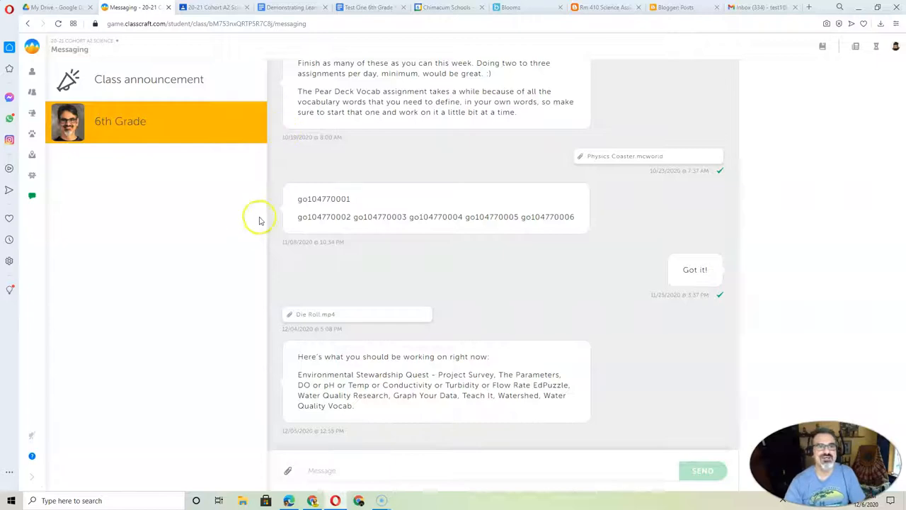
click(509, 7)
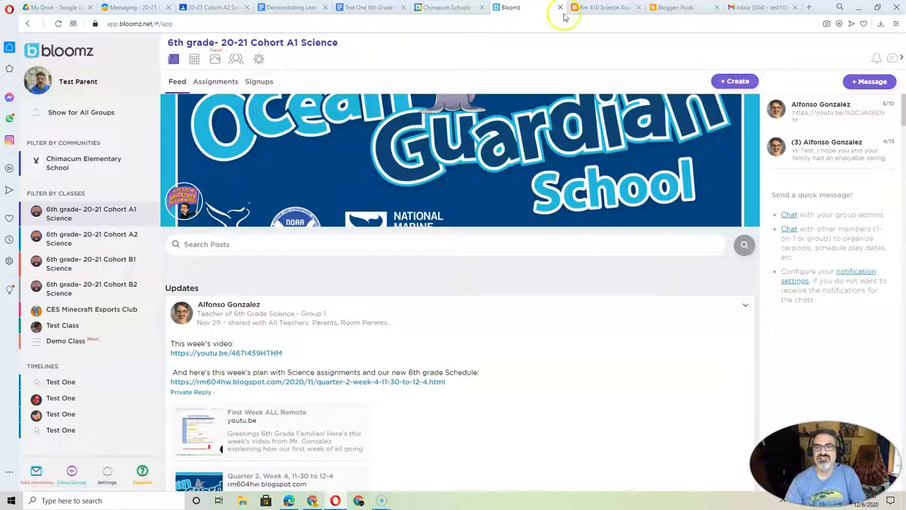
mouse_move(596, 12)
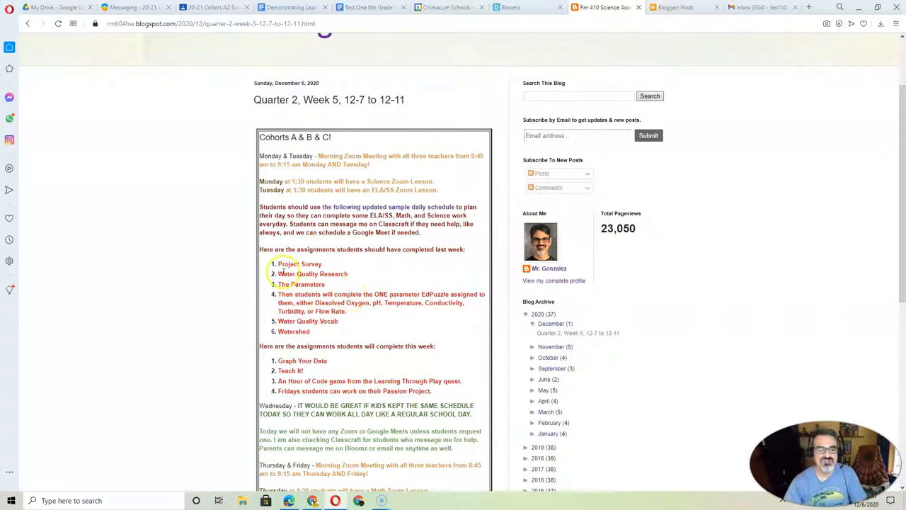
Read through the Week 5 post's Zoom lesson times and assignment lists.
drag(279, 264, 317, 320)
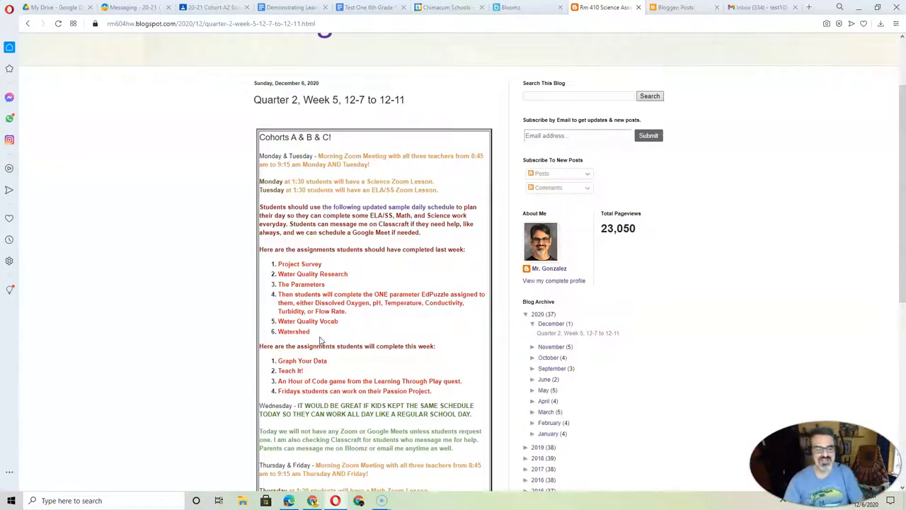
drag(278, 361, 432, 391)
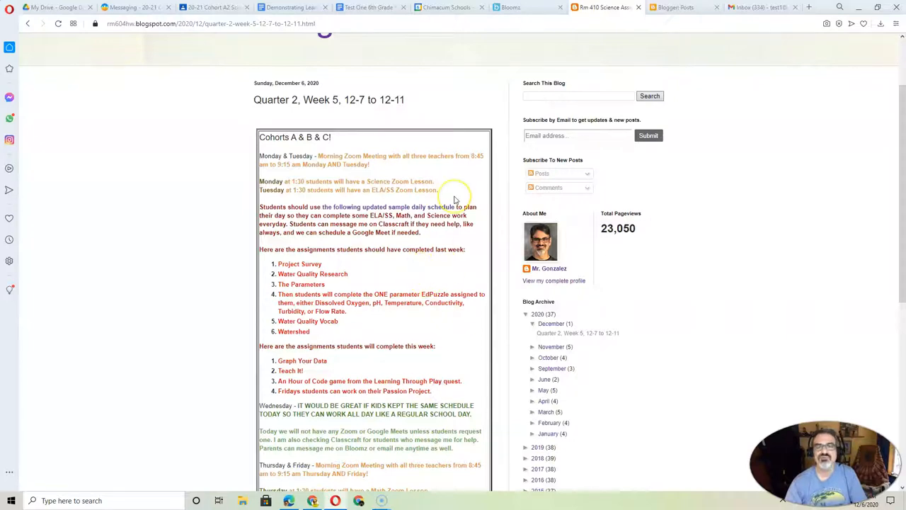
mouse_move(381, 224)
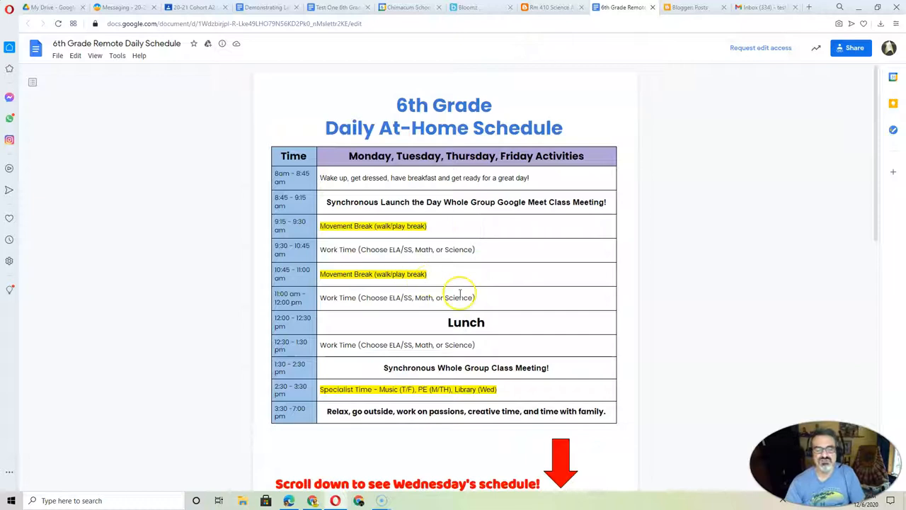
Scroll the Daily At-Home Schedule doc to the Wednesday table, then return to Bloomz.
scroll(down, 3)
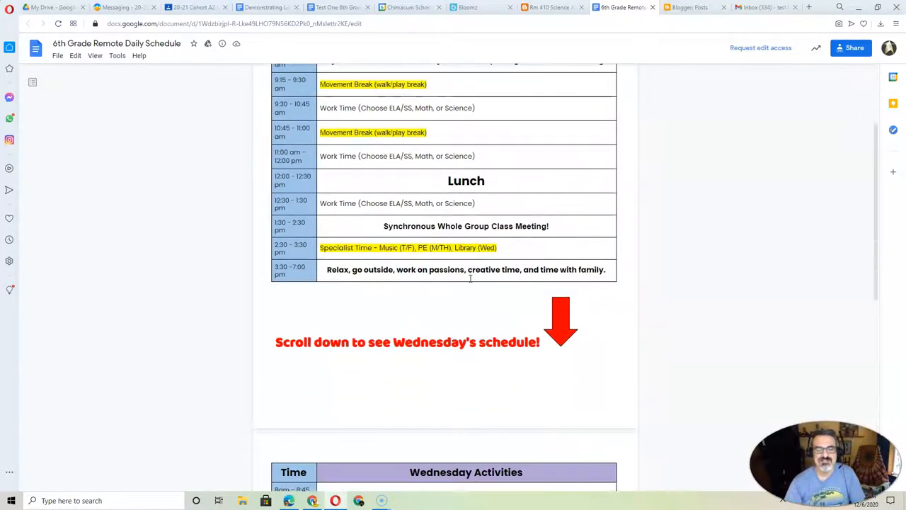
scroll(up, 3)
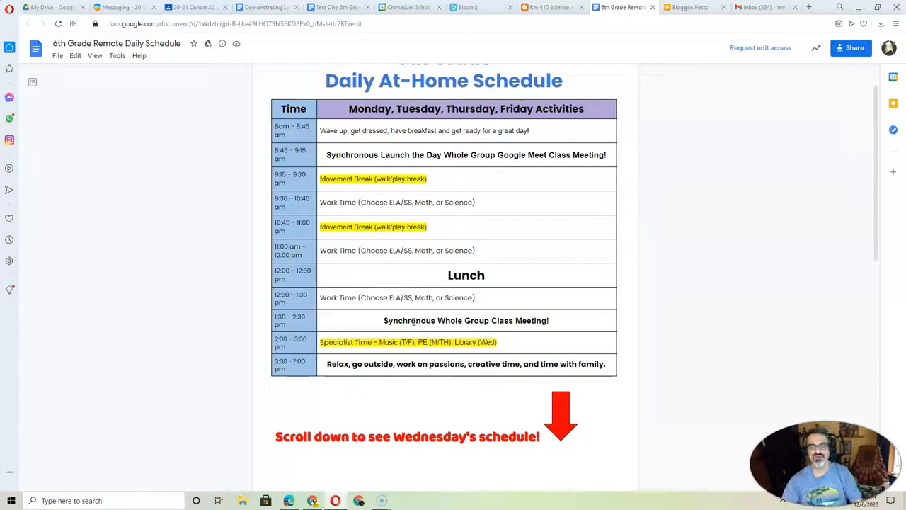
scroll(down, 3)
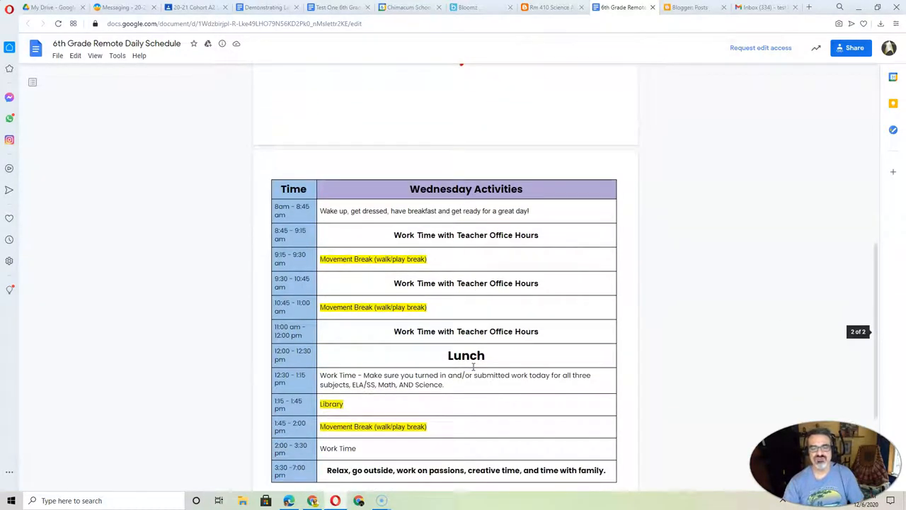
scroll(down, 3)
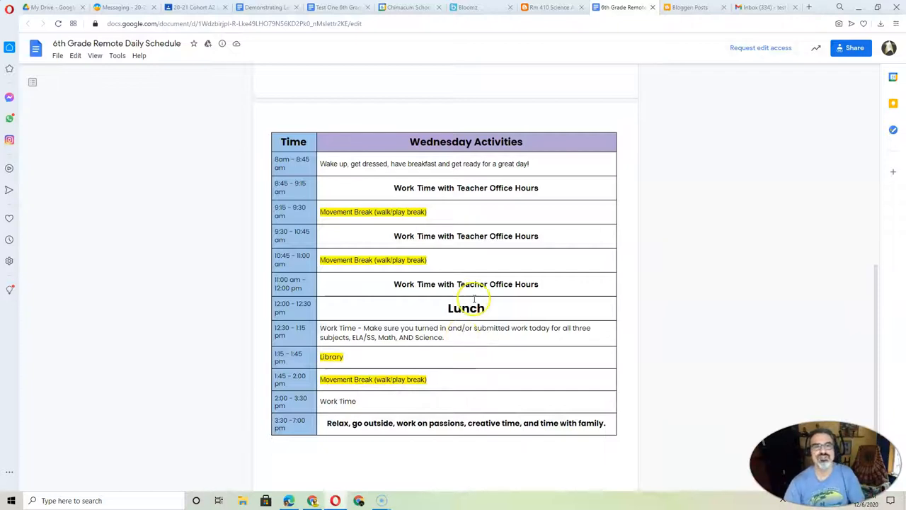
click(471, 8)
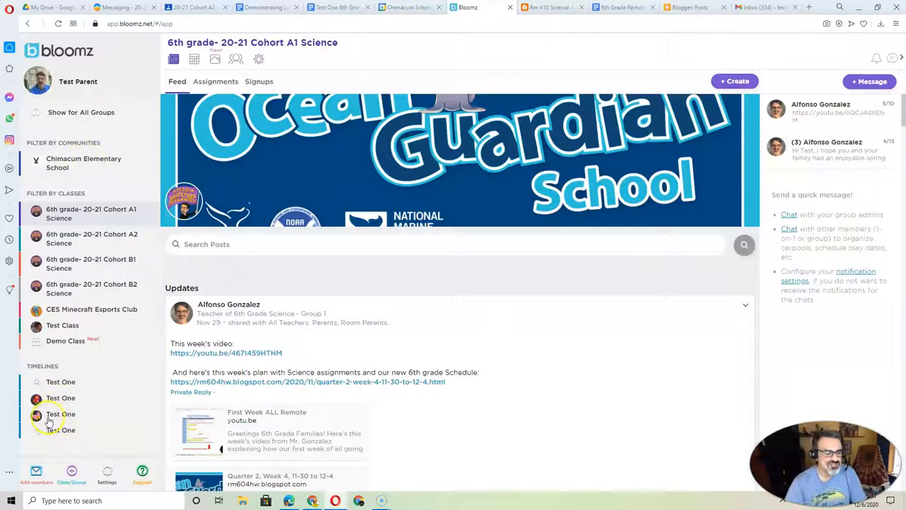
Review Test One's behaviour timeline, then close it to show the Cohort A1 feed.
click(60, 413)
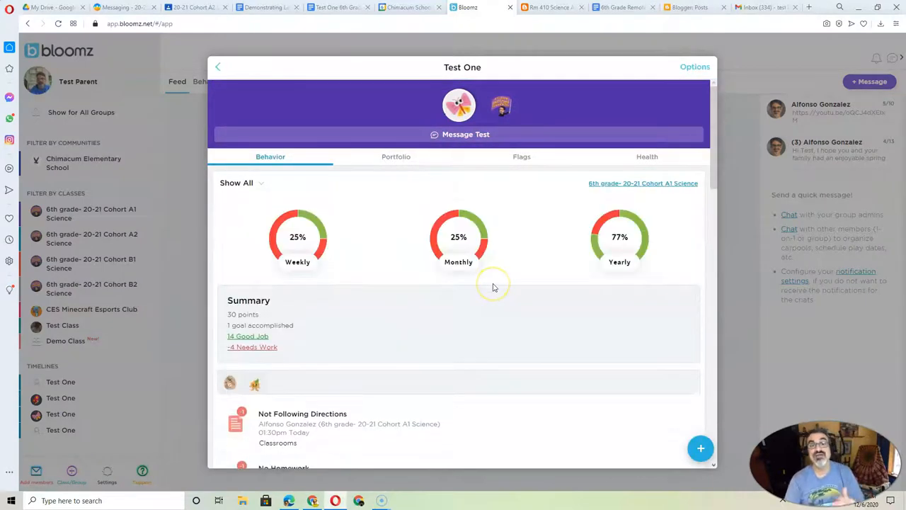
mouse_move(434, 330)
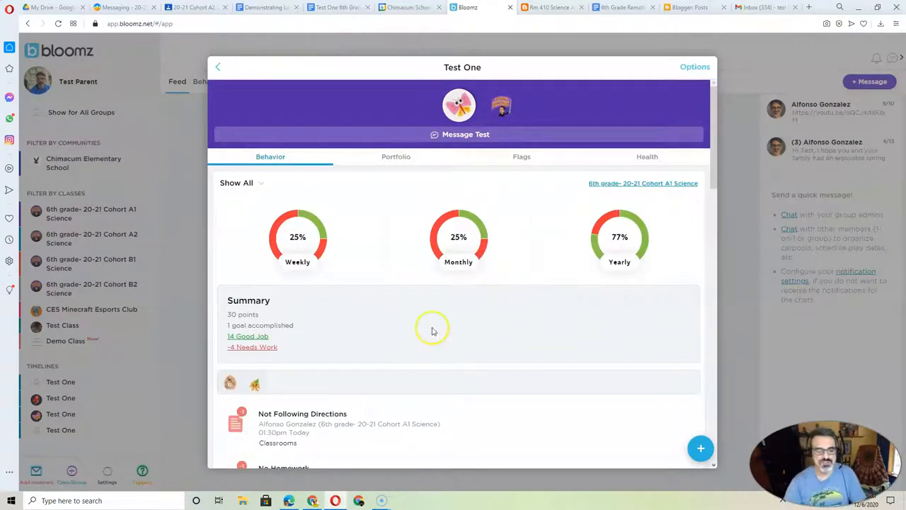
scroll(down, 3)
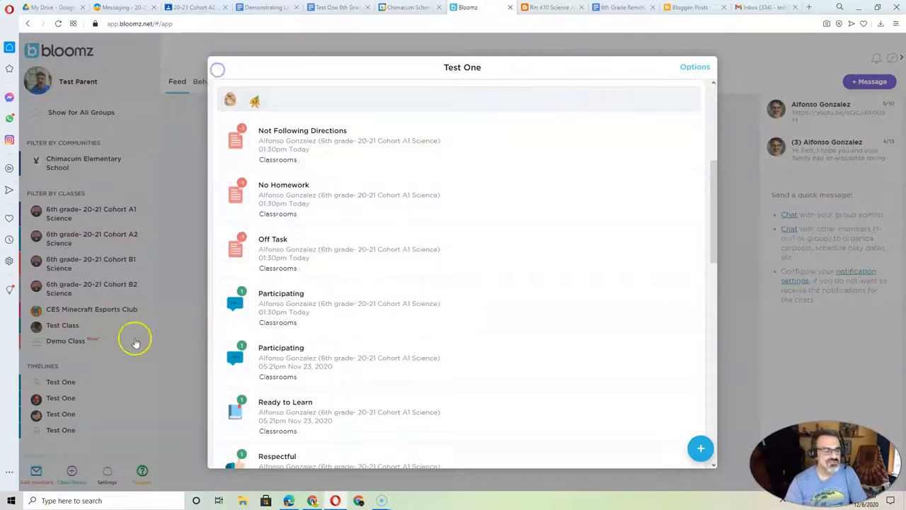
click(91, 213)
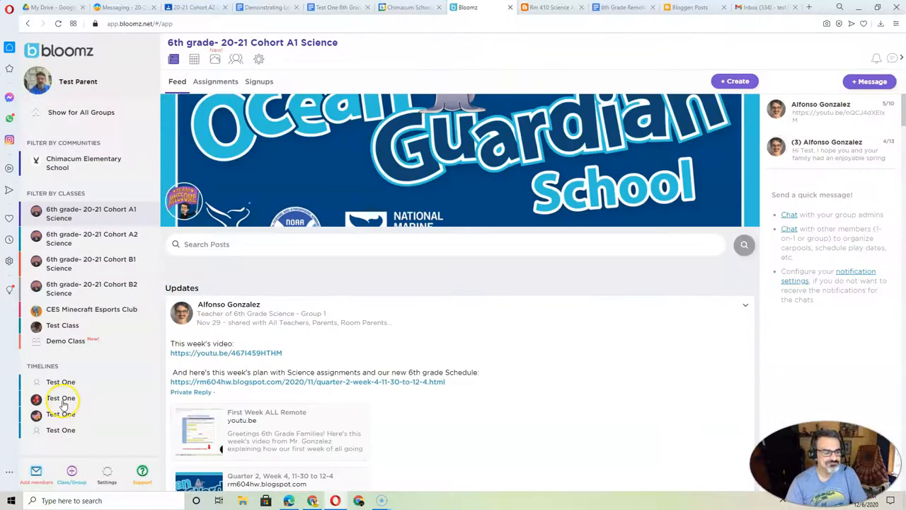
click(60, 398)
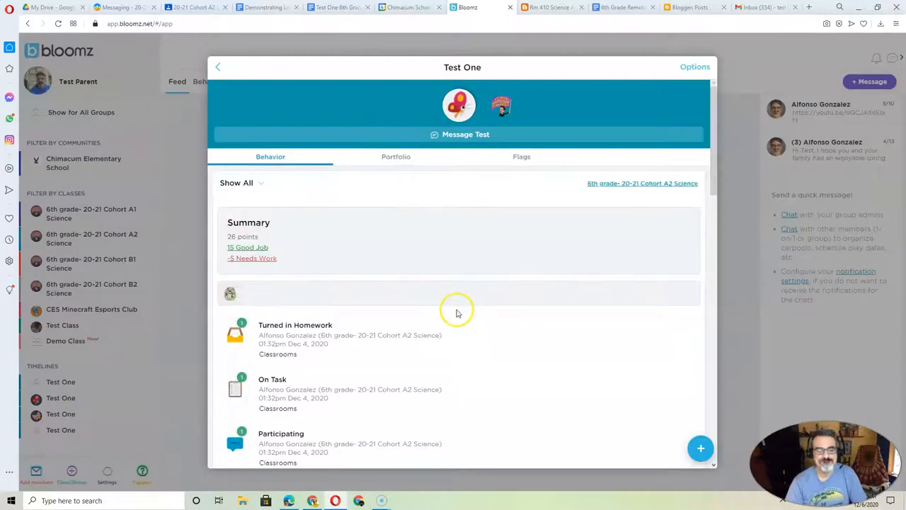
scroll(down, 3)
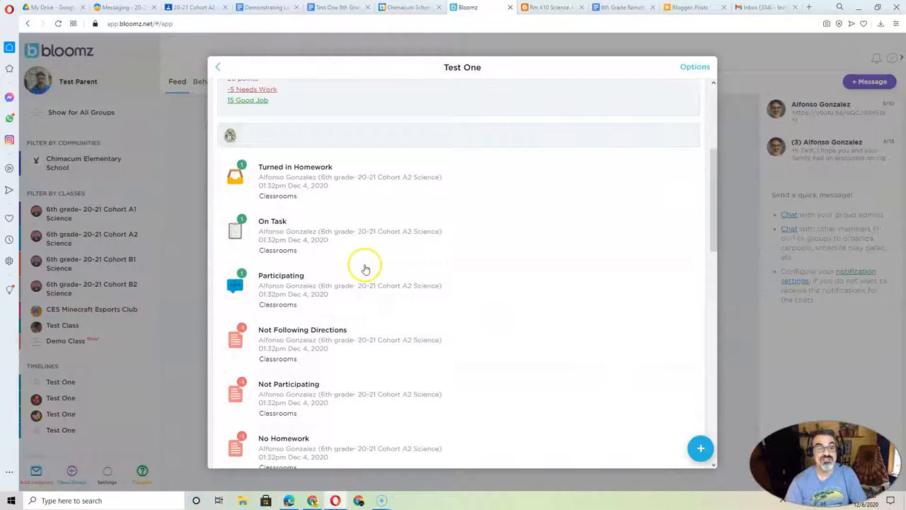
scroll(down, 3)
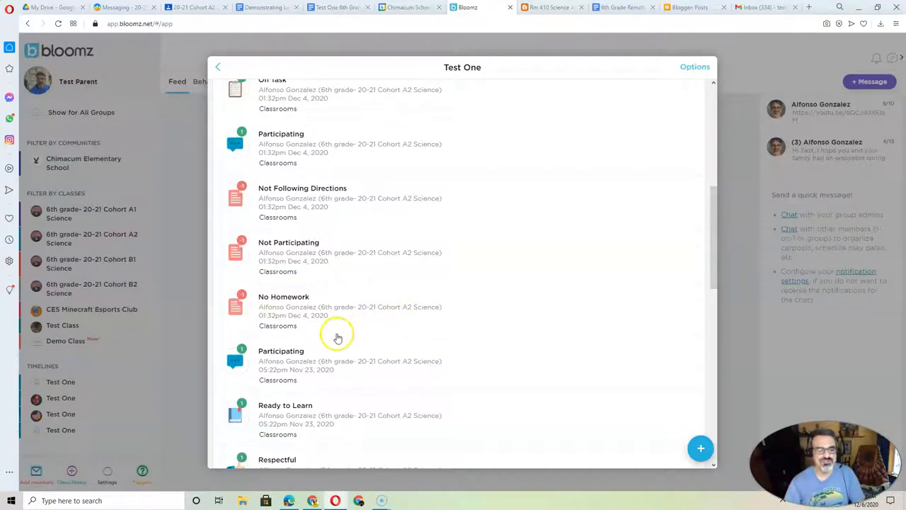
mouse_move(308, 247)
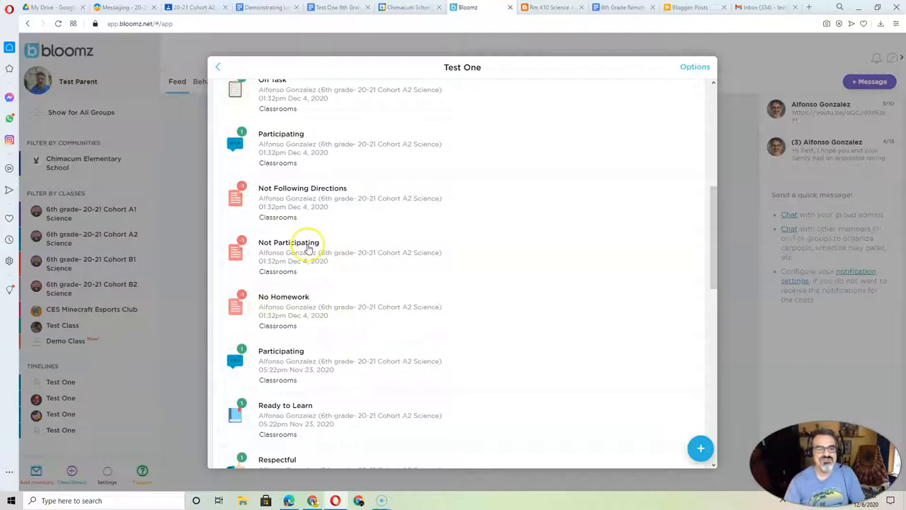
mouse_move(291, 202)
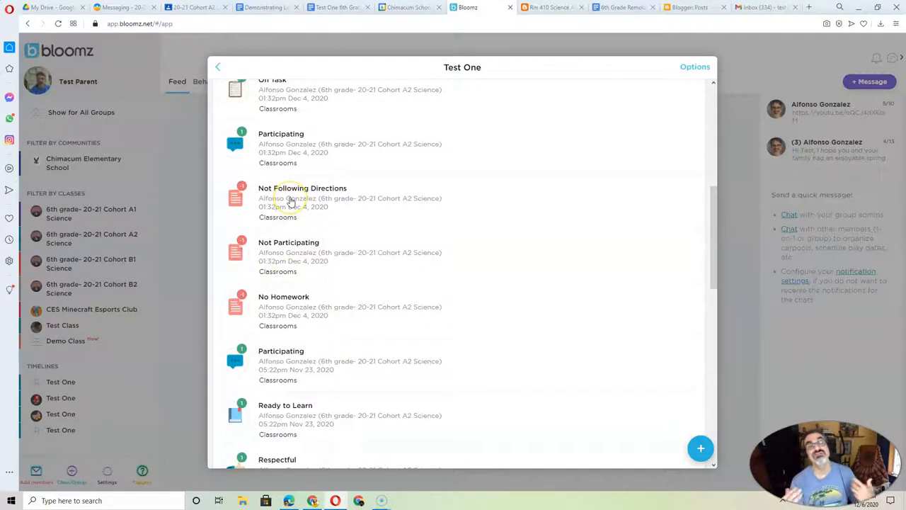
mouse_move(290, 262)
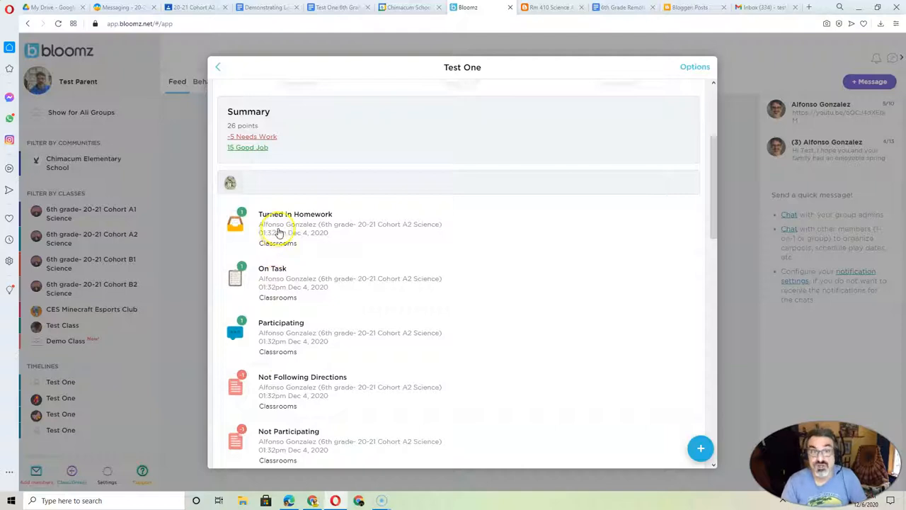
mouse_move(342, 339)
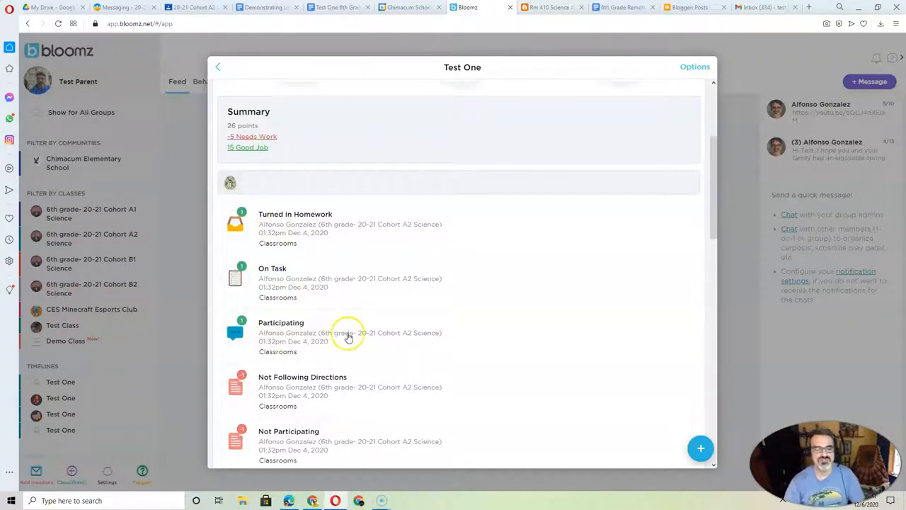
scroll(down, 3)
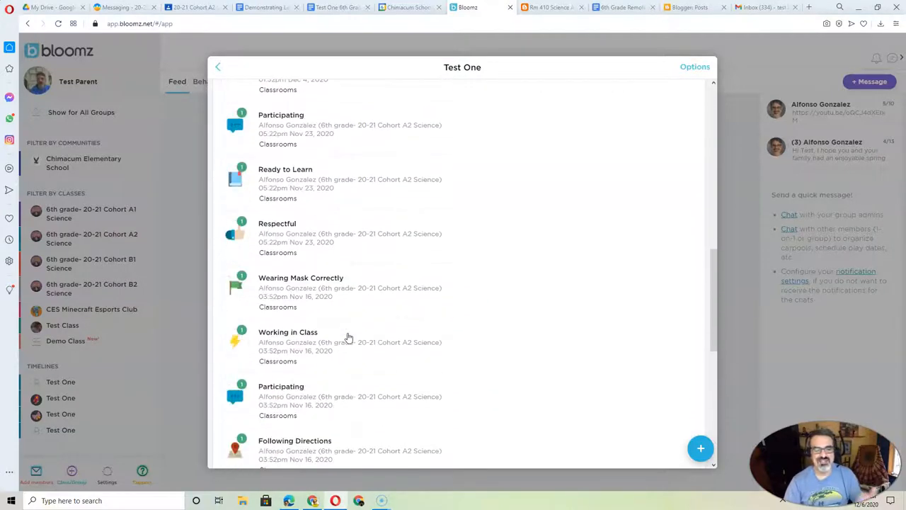
scroll(down, 3)
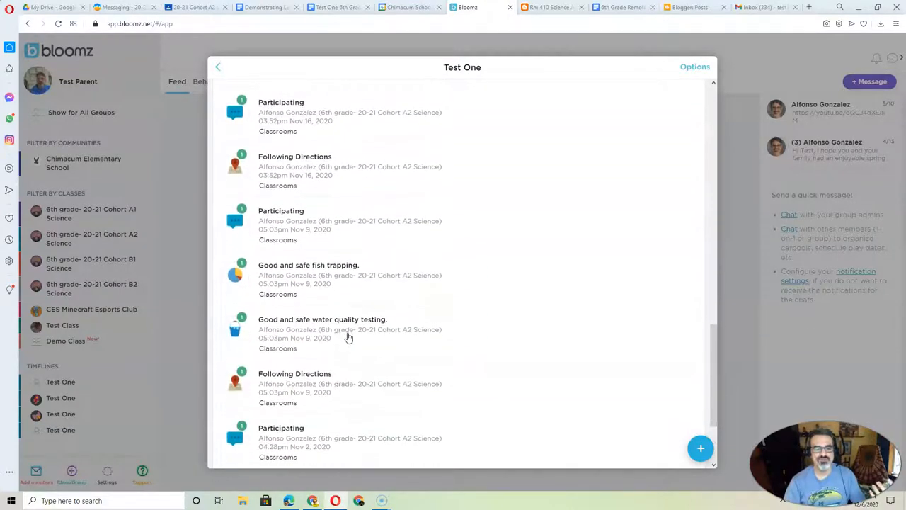
scroll(up, 3)
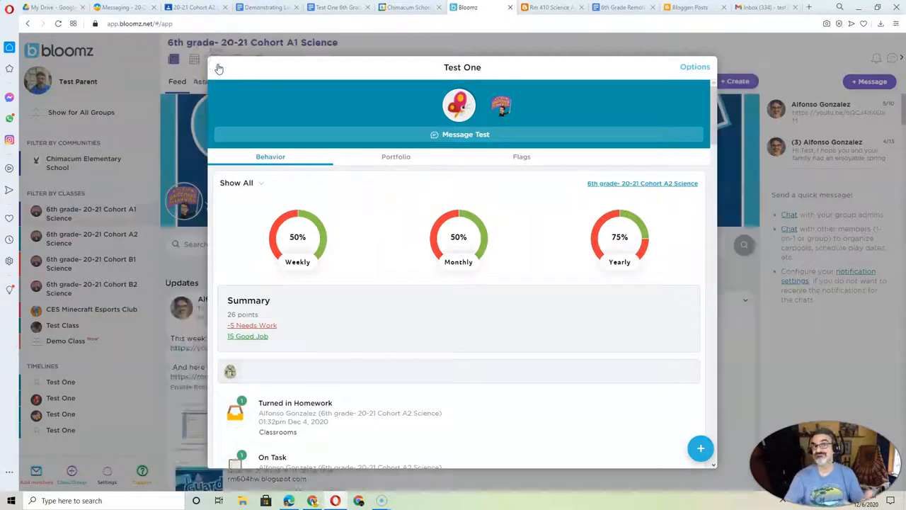
click(219, 67)
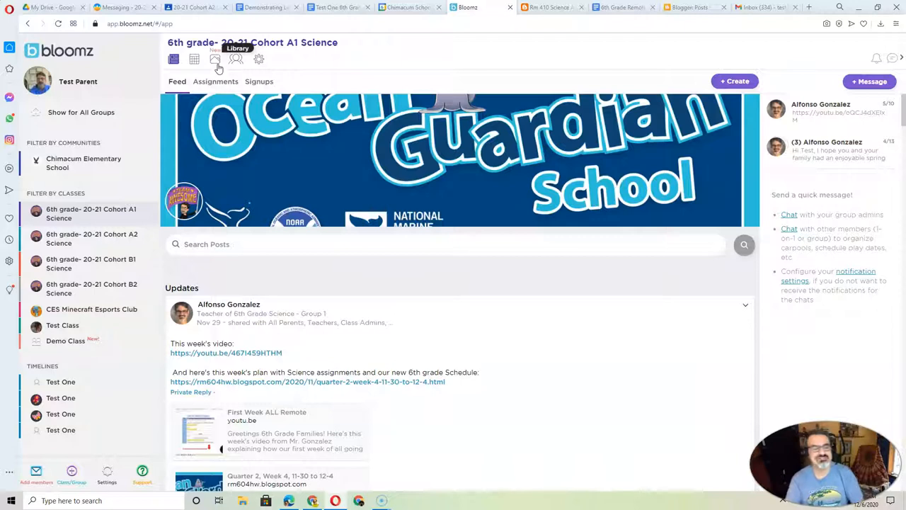
mouse_move(483, 185)
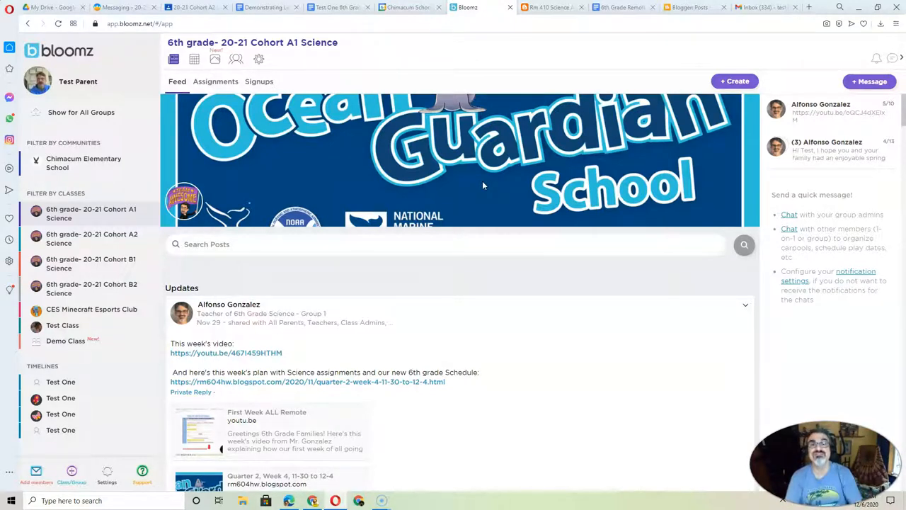
mouse_move(701, 156)
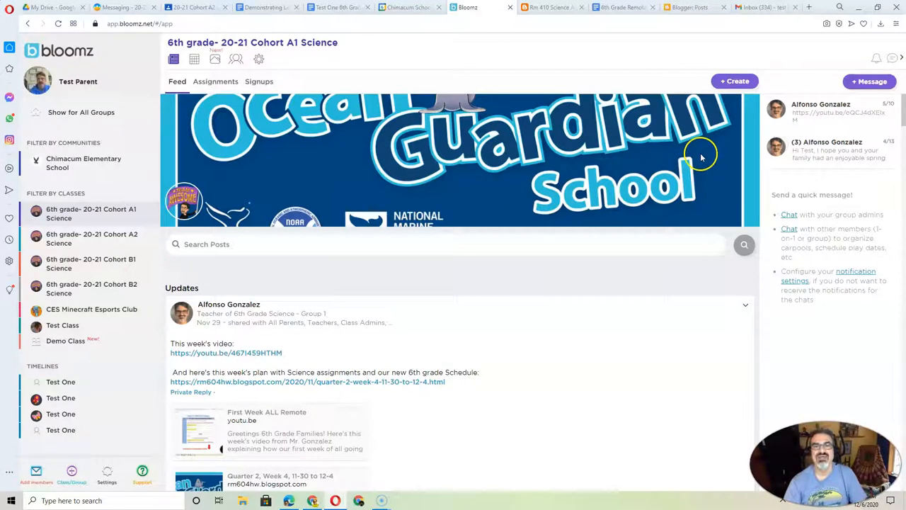
mouse_move(654, 176)
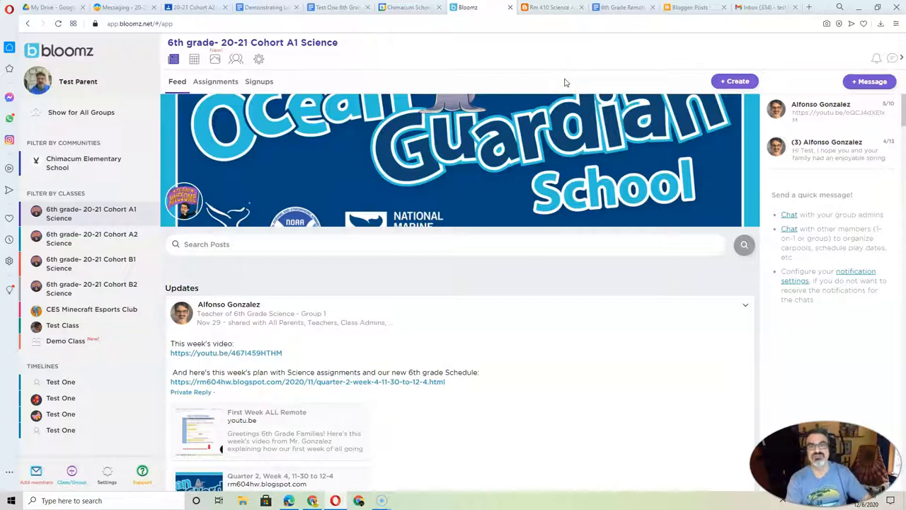
mouse_move(555, 41)
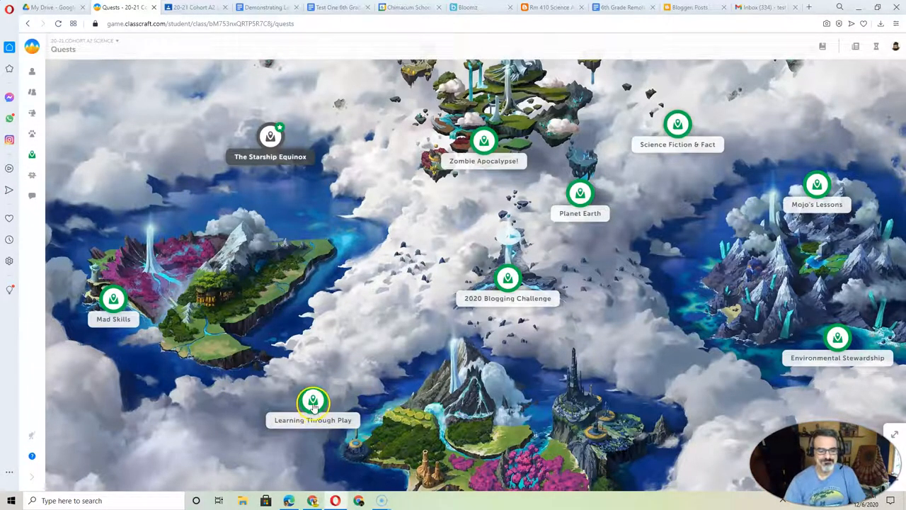
Start the Learning Through Play quest and review the Coding Games objective's task.
click(313, 402)
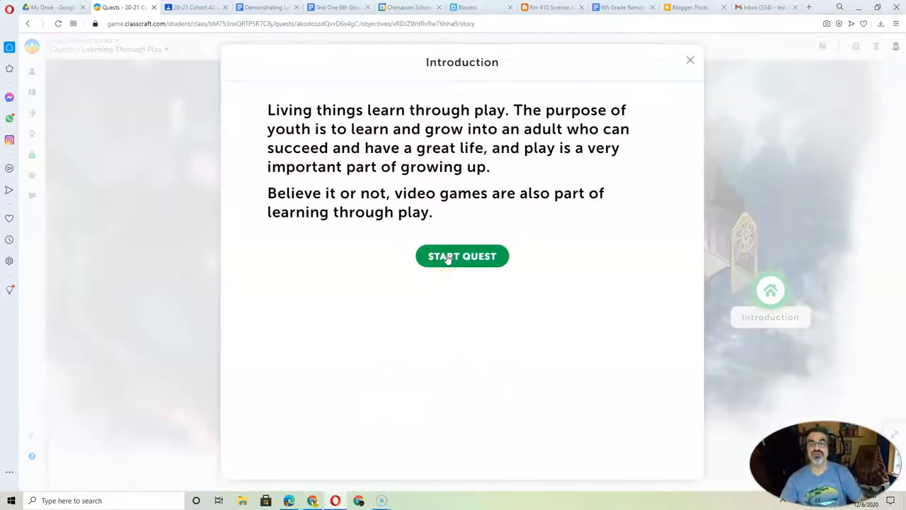
click(462, 256)
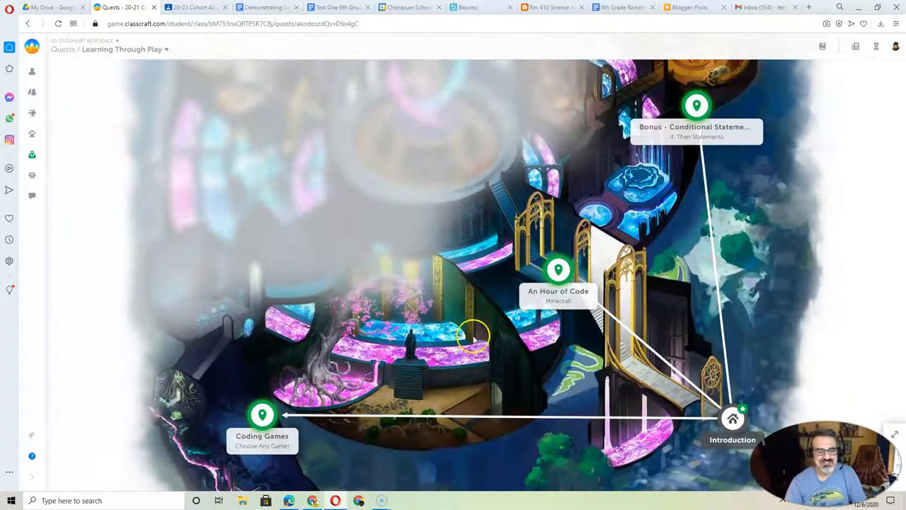
click(261, 414)
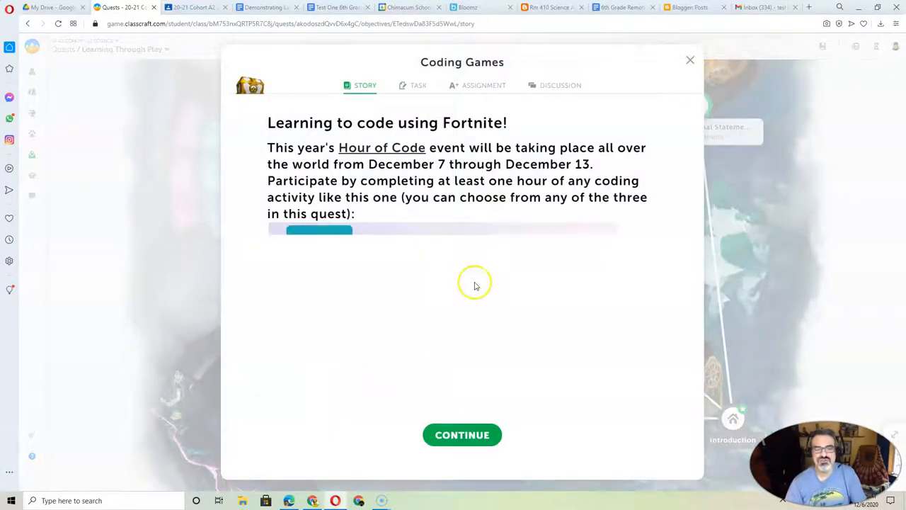
click(418, 85)
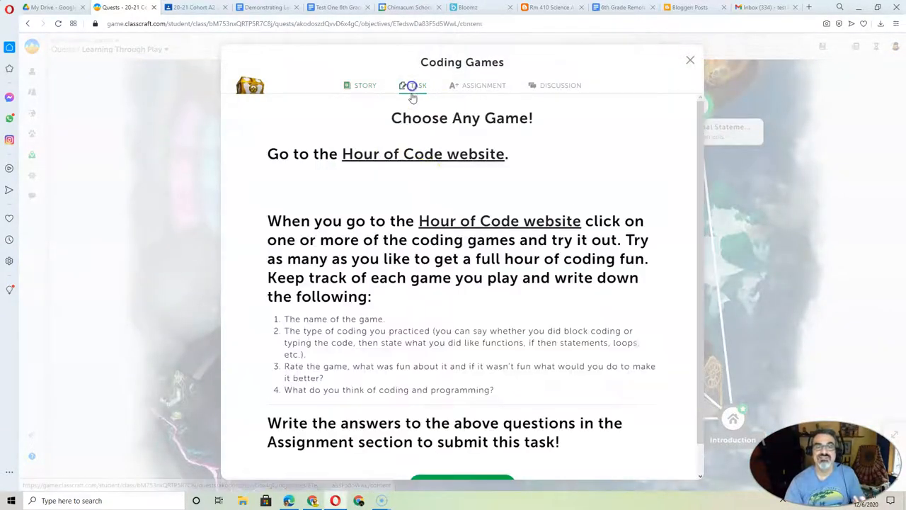
click(412, 85)
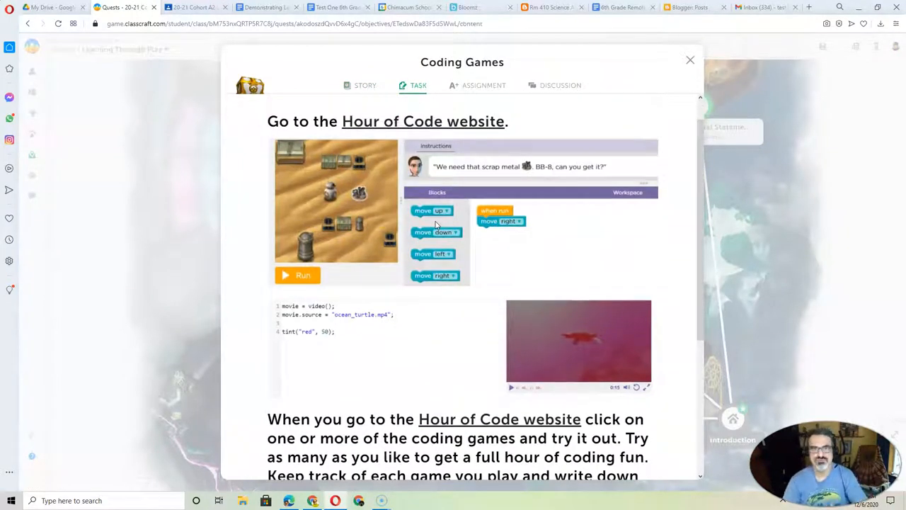
click(690, 60)
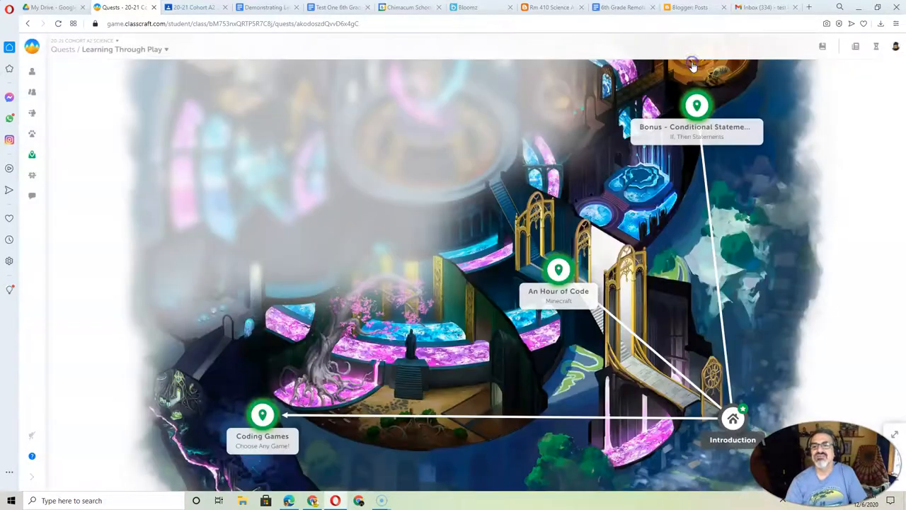
View An Hour of Code's Minecraft coding story and video, then close it.
click(558, 270)
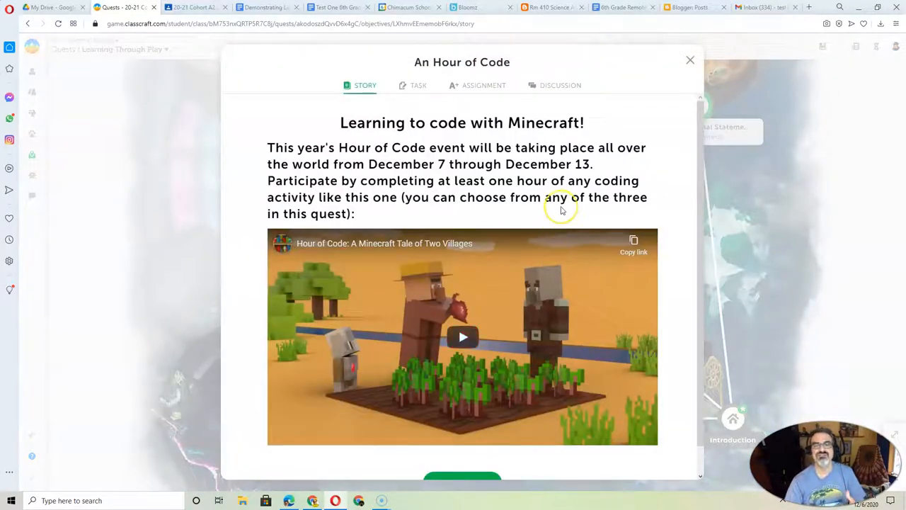
scroll(down, 3)
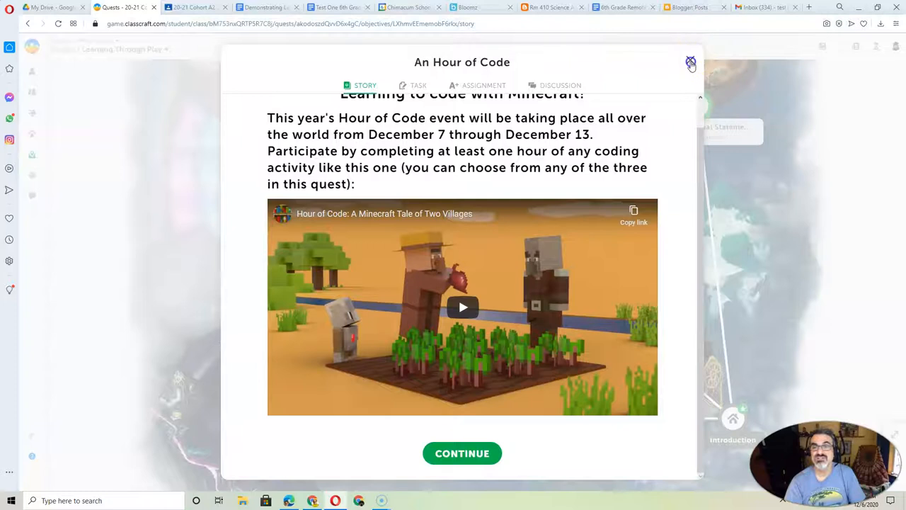
click(691, 62)
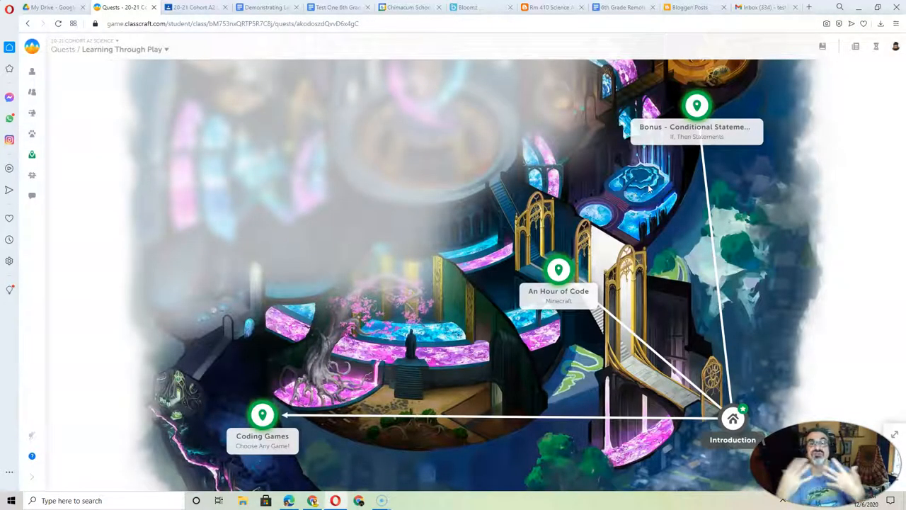
mouse_move(315, 308)
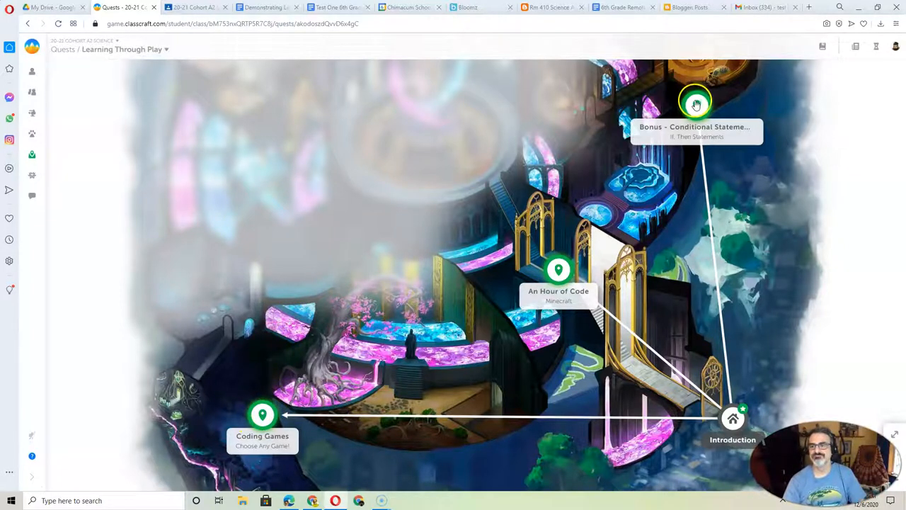
Review the Bonus - Conditional Statements Fortnite story, task and assignment, then close it.
click(695, 102)
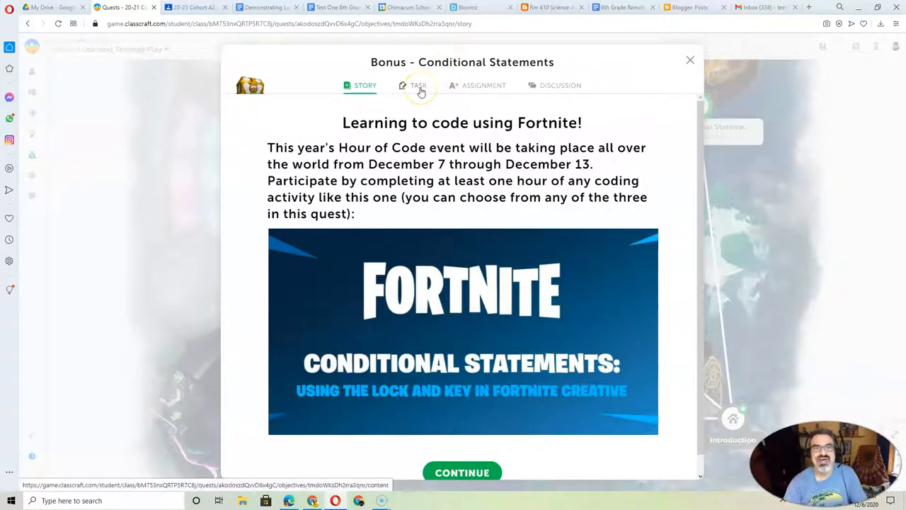
click(418, 84)
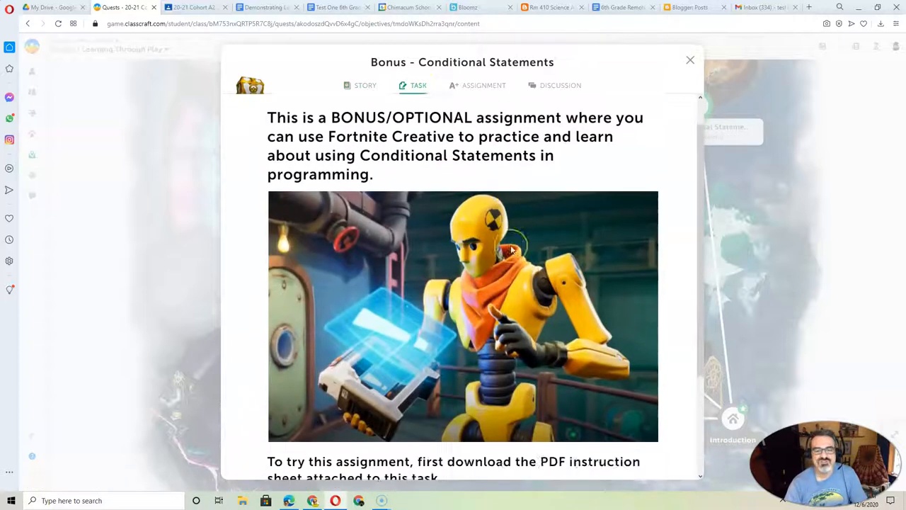
scroll(down, 3)
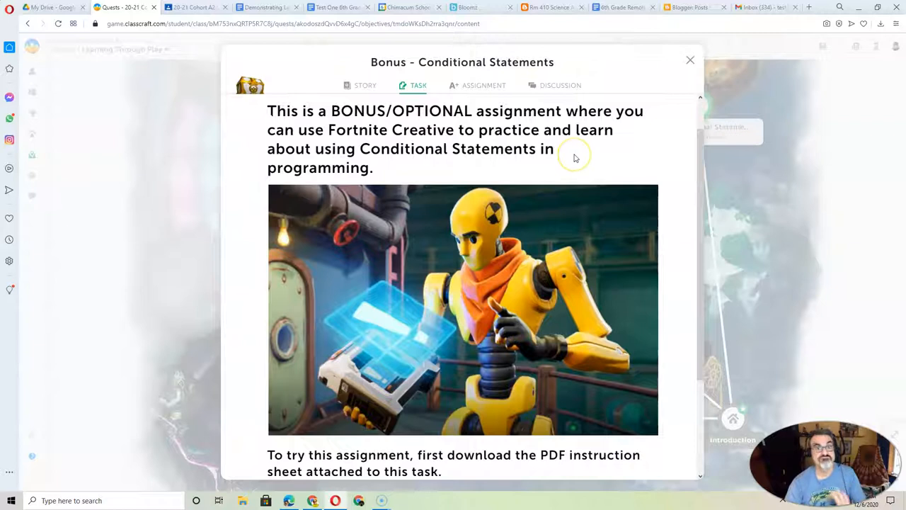
mouse_move(583, 147)
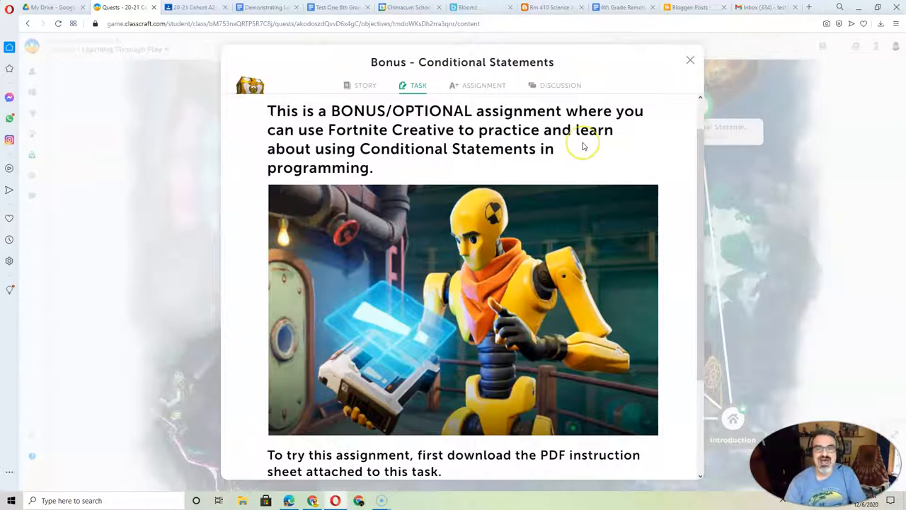
click(483, 85)
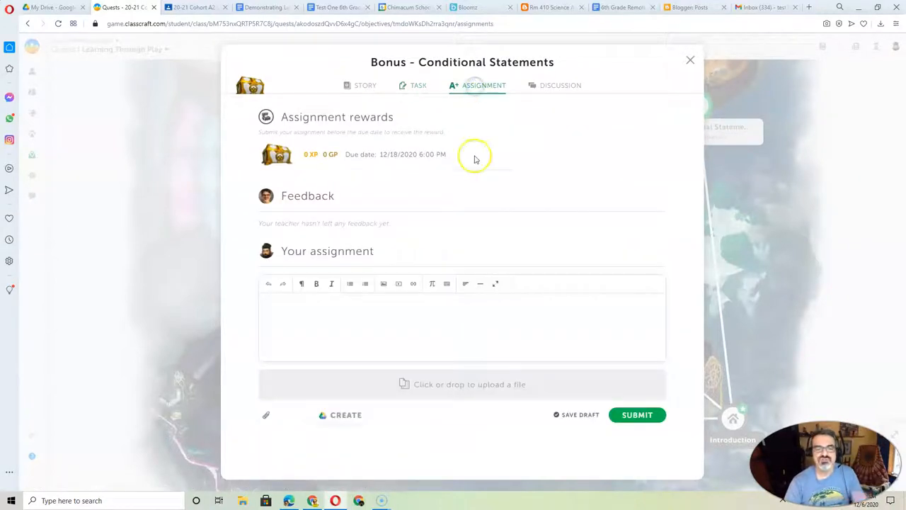
click(360, 85)
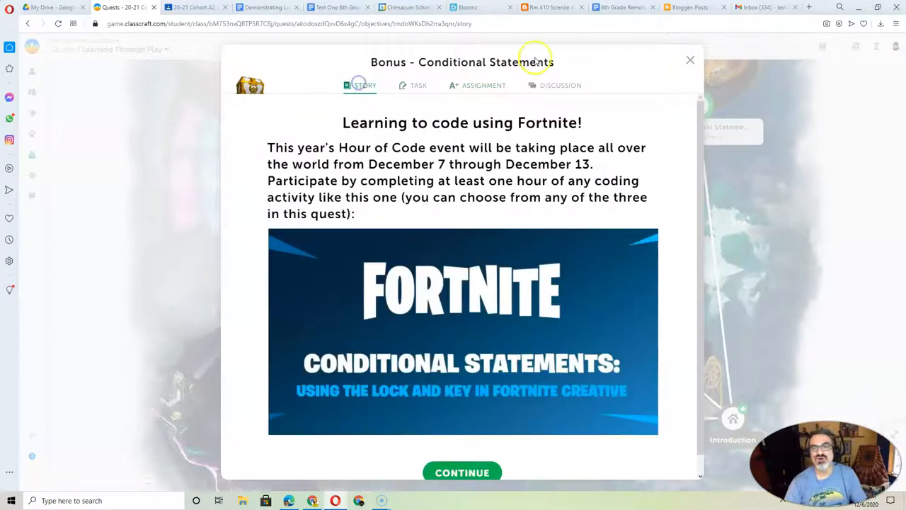
click(690, 59)
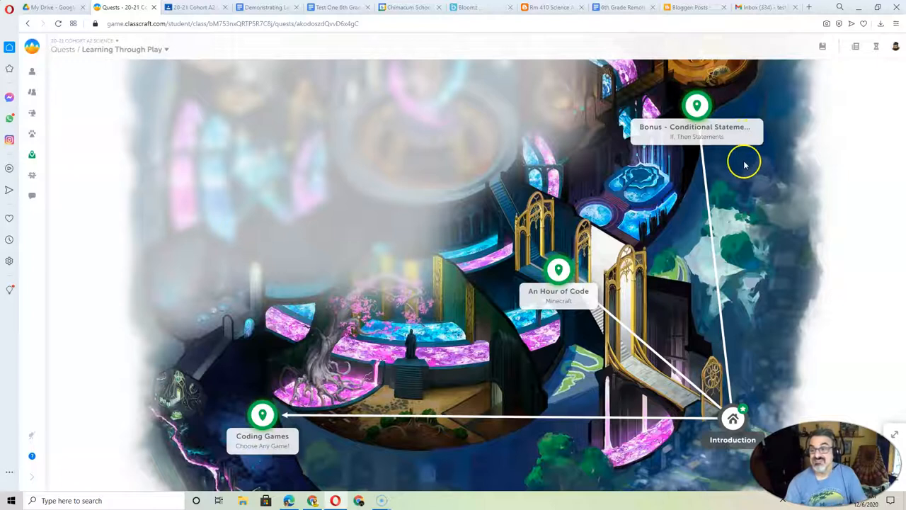
mouse_move(237, 421)
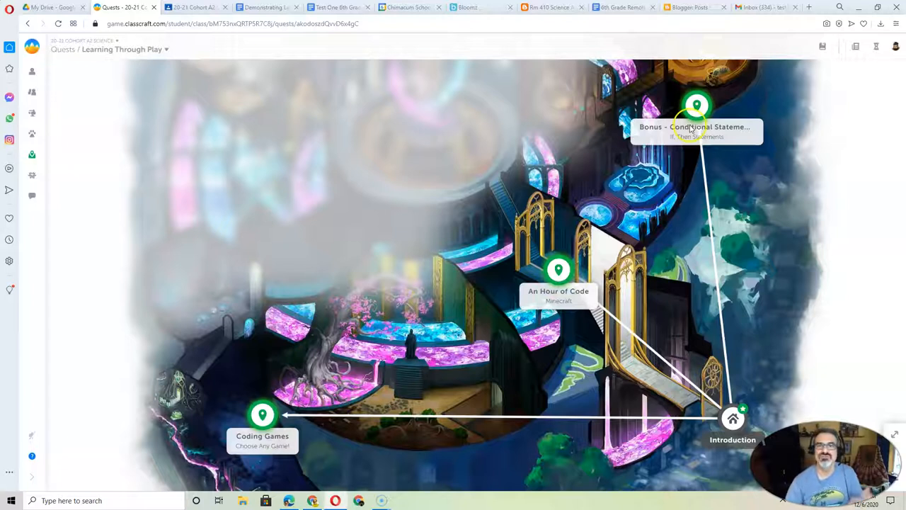
mouse_move(59, 142)
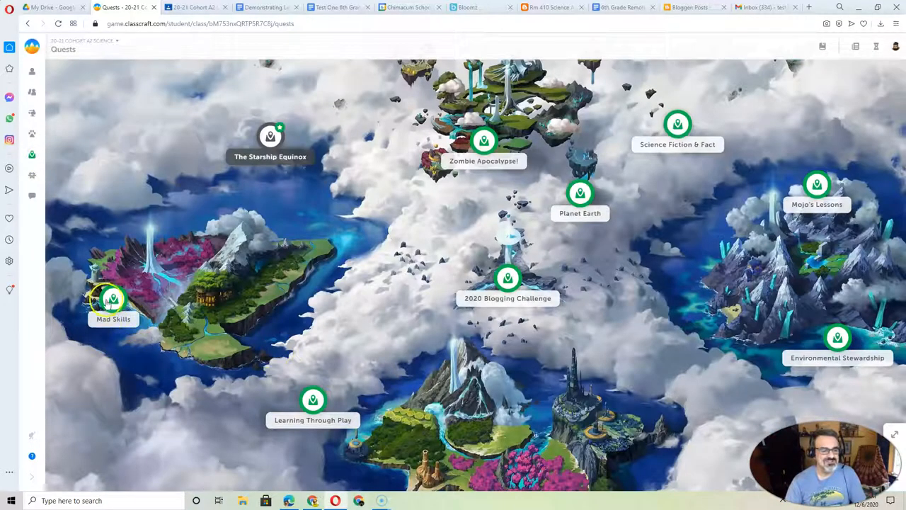
Open Mad Skills and view Choose Wisely's Passion Project task and December 11 hand-in.
click(113, 300)
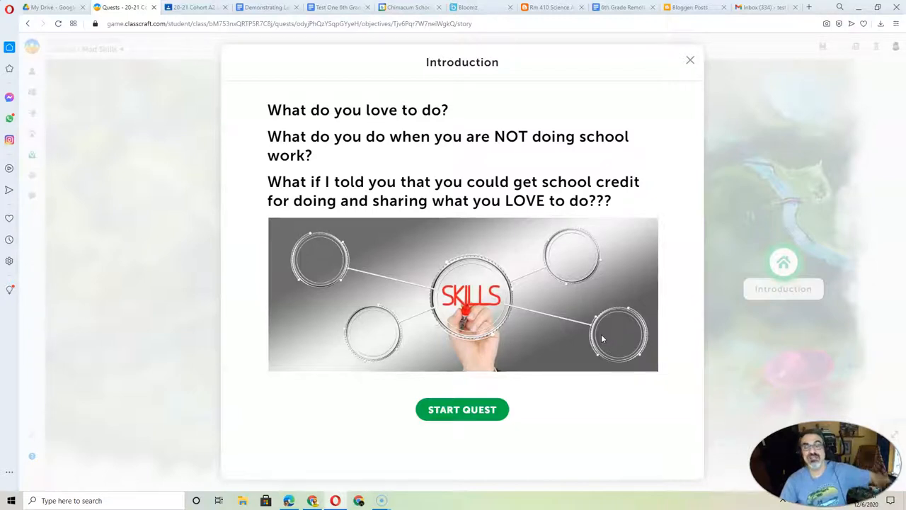
click(689, 59)
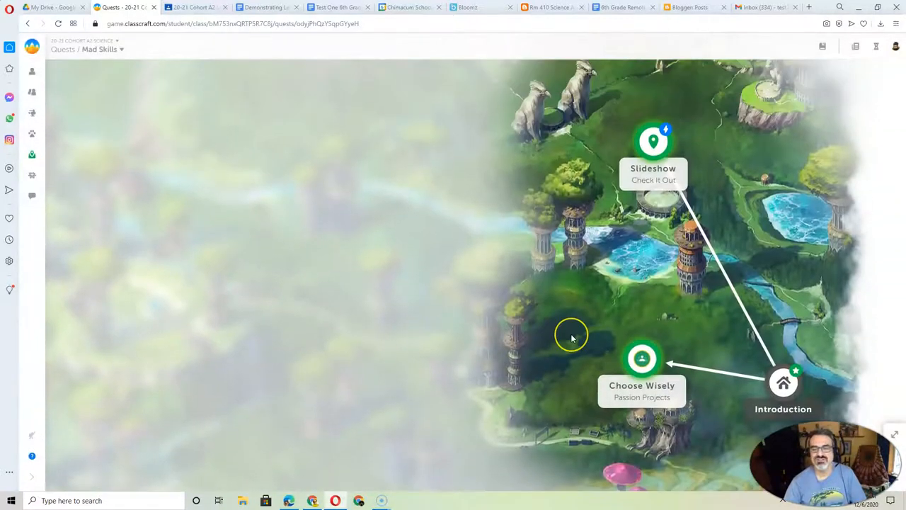
mouse_move(635, 256)
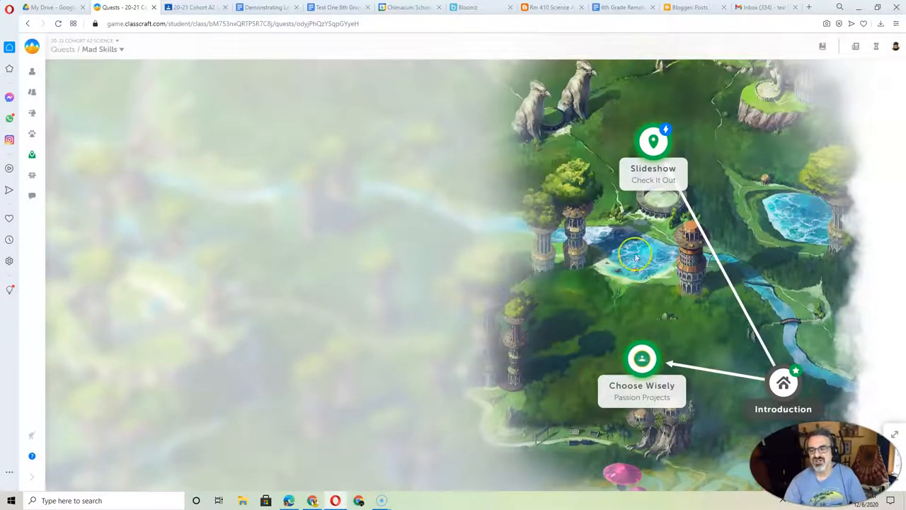
click(641, 358)
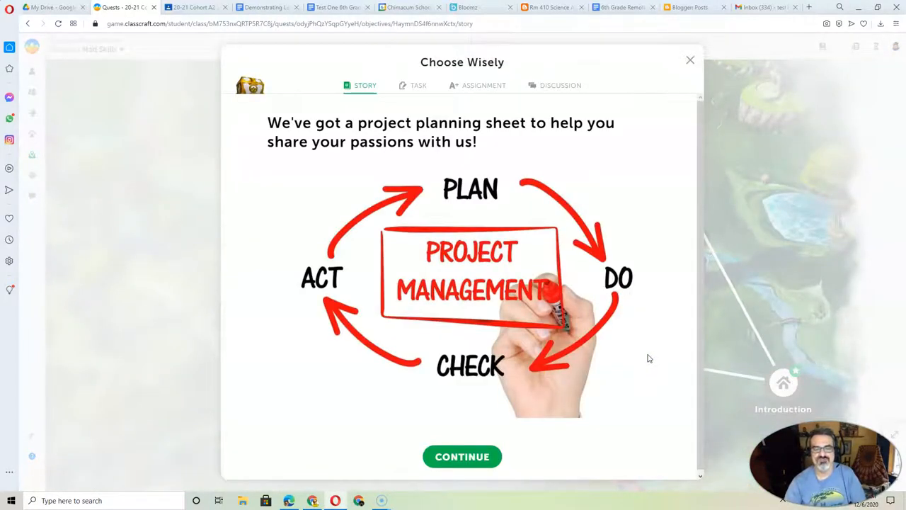
click(419, 85)
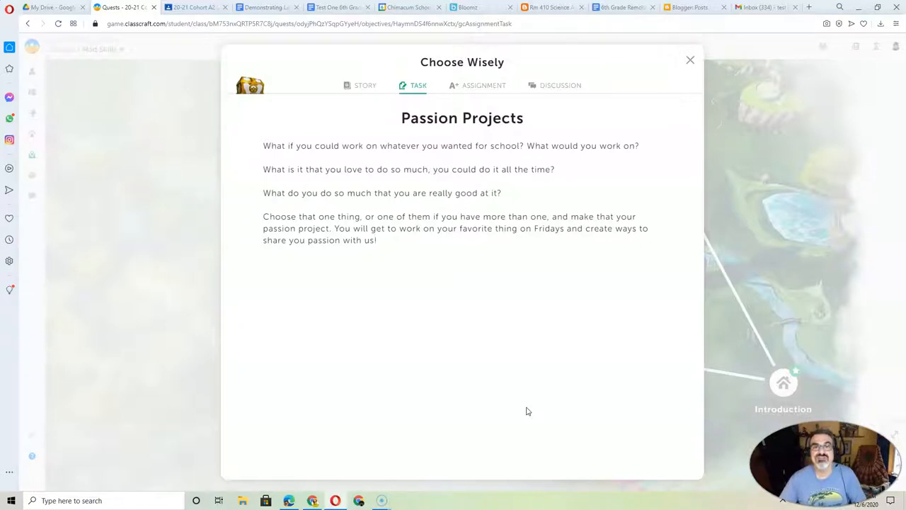
mouse_move(678, 50)
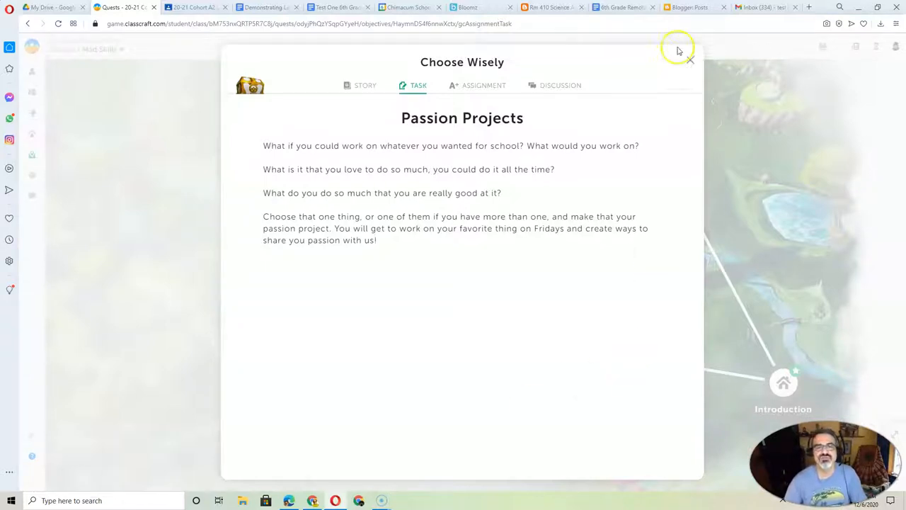
click(484, 85)
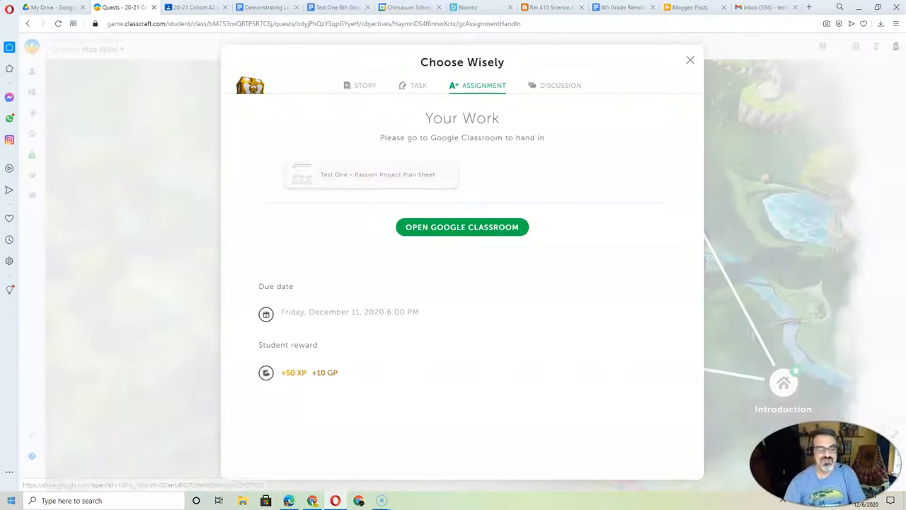
mouse_move(24, 486)
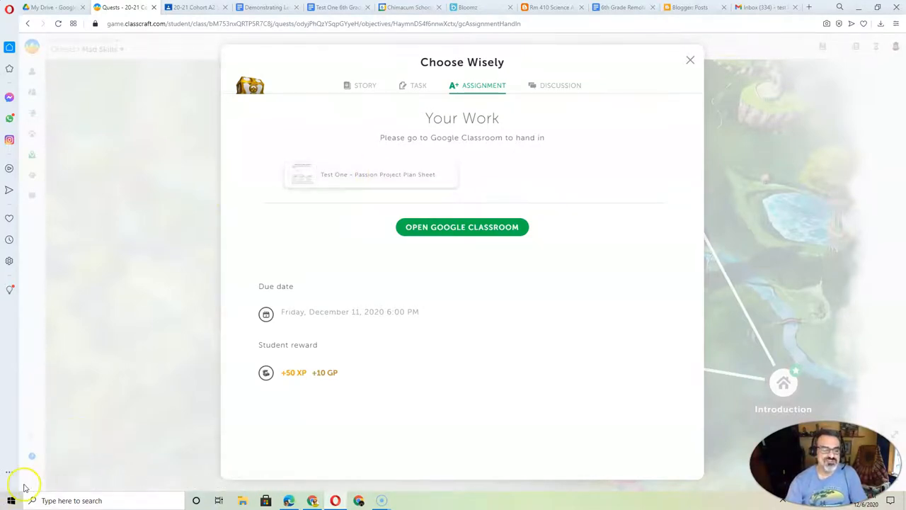
mouse_move(545, 7)
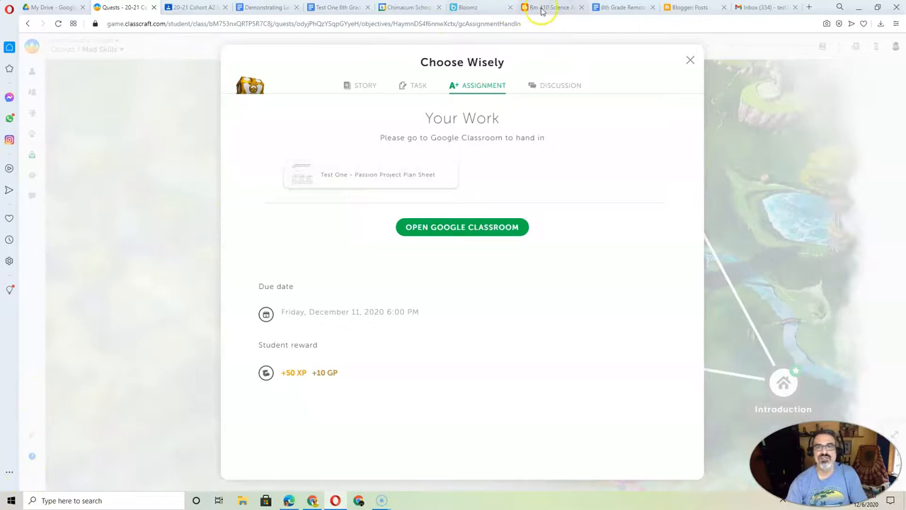
Switch to the Rm 410 Science blog tab showing the Quarter 2, Week 5 post.
click(552, 7)
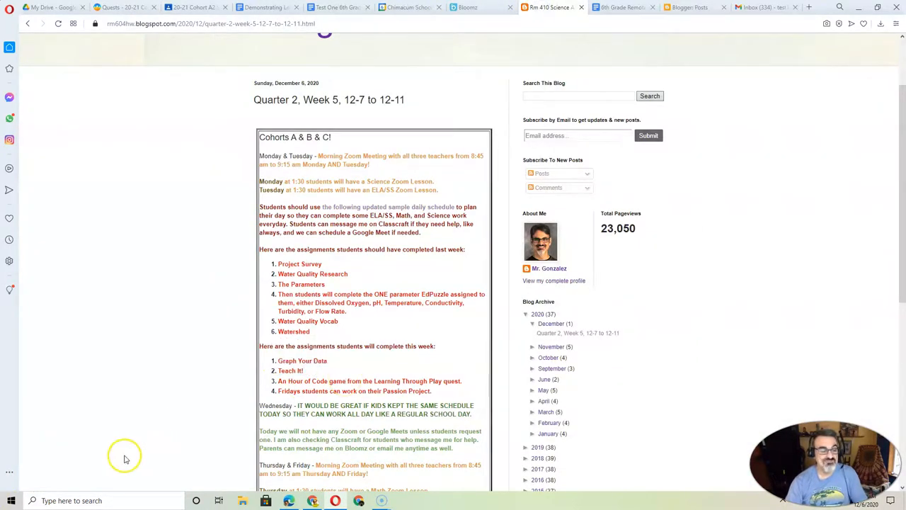
mouse_move(24, 492)
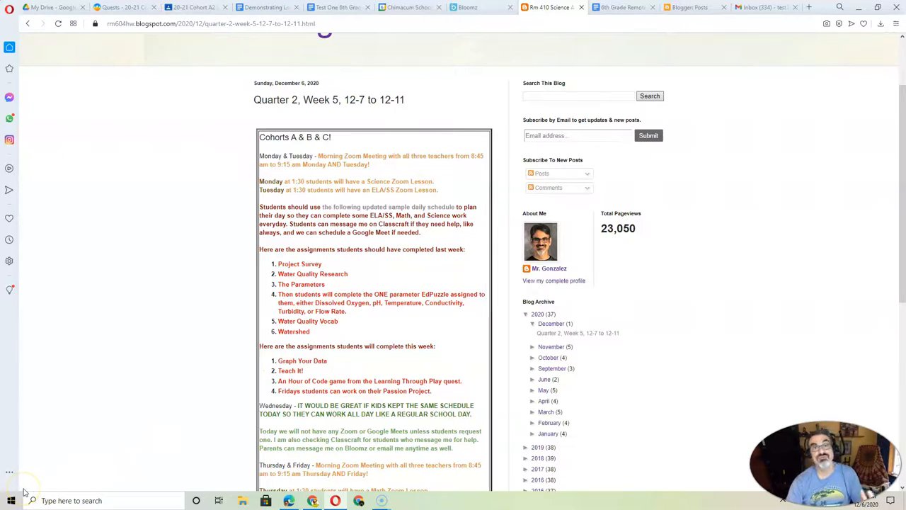